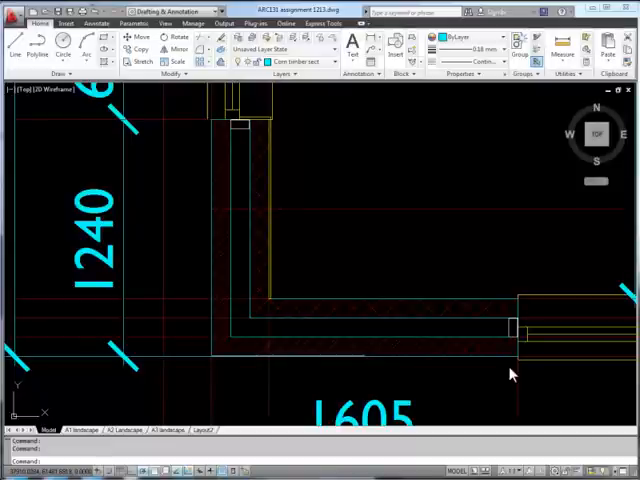
pyautogui.moveTo(435, 358)
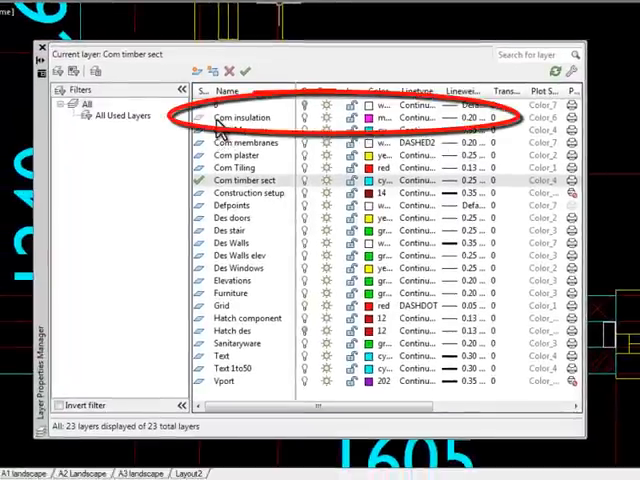
# Load the BATTING linetype and assign it to the Com insulation layer
pyautogui.click(245, 129)
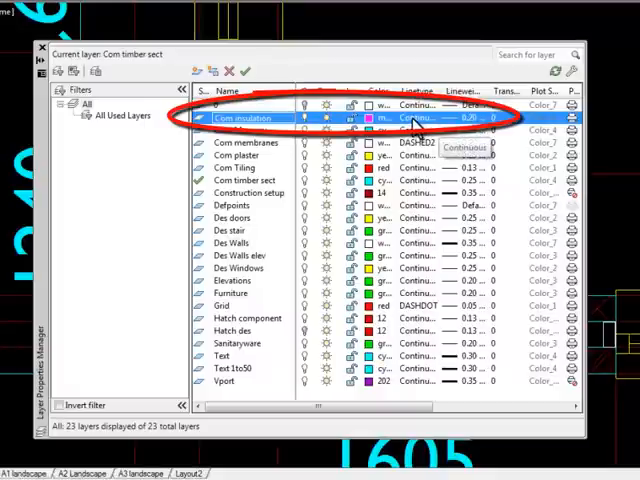
pyautogui.click(418, 118)
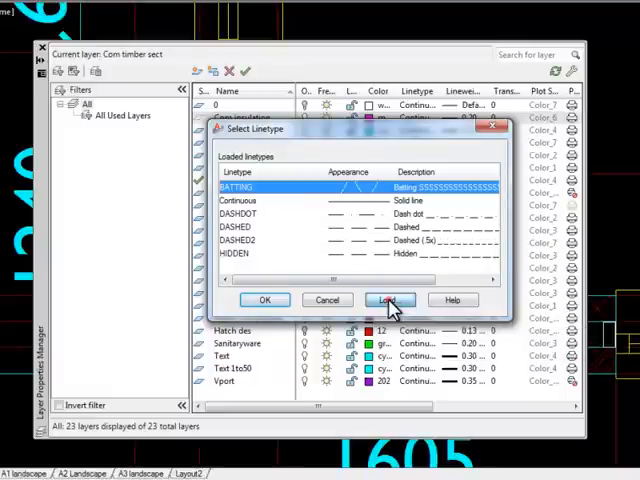
pyautogui.click(389, 300)
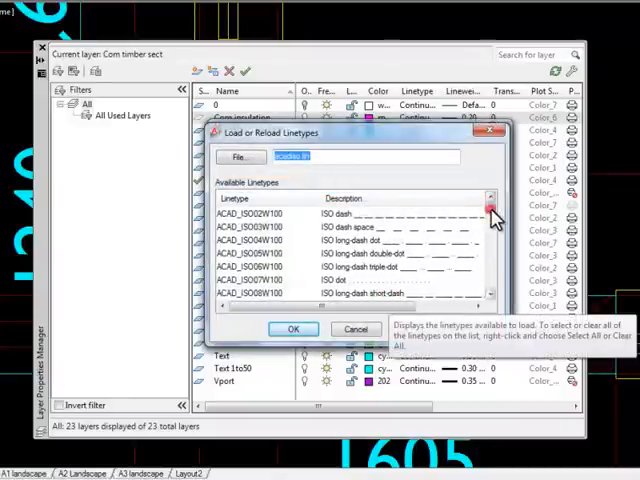
pyautogui.click(292, 329)
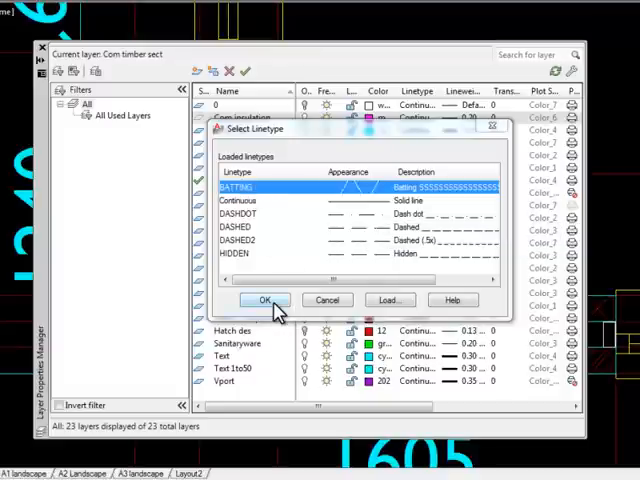
pyautogui.click(262, 300)
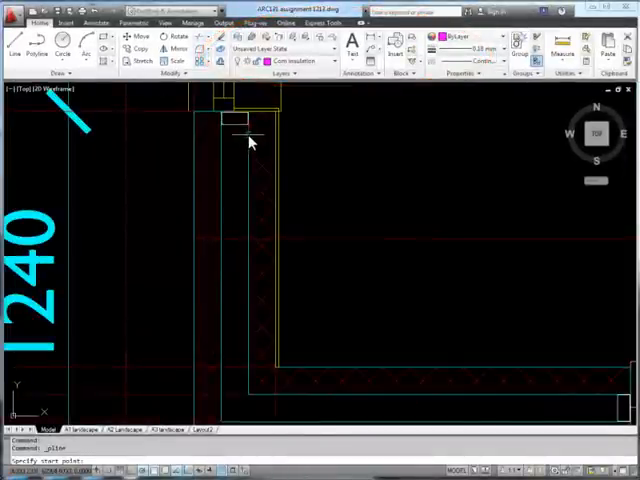
# Start the insulation polyline at the top of the wall cavity
pyautogui.click(247, 122)
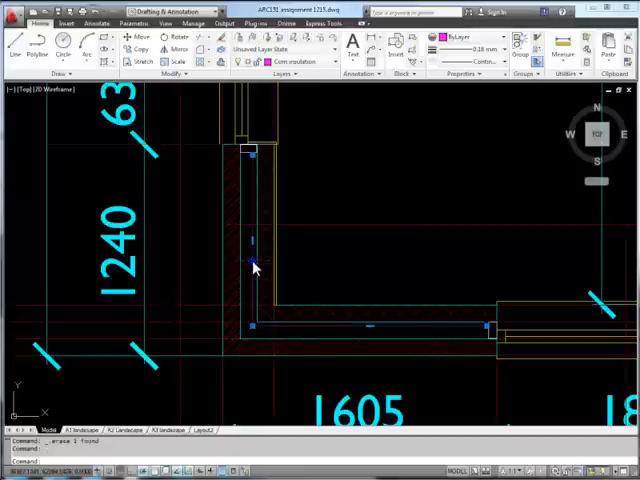
# Change the insulation polyline's linetype from continuous to ByLayer
pyautogui.rightClick(255, 267)
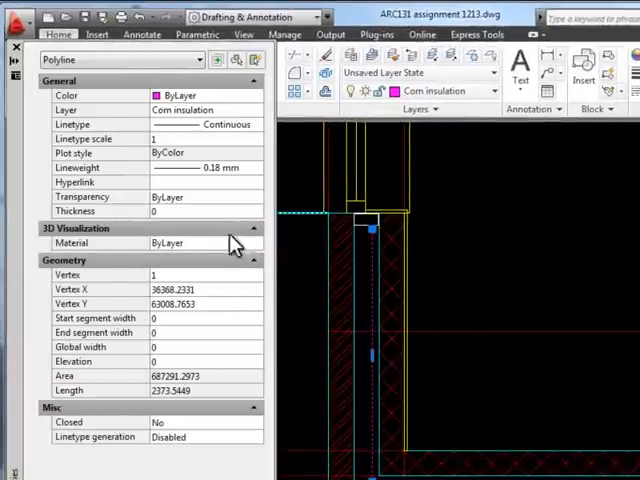
pyautogui.moveTo(232, 130)
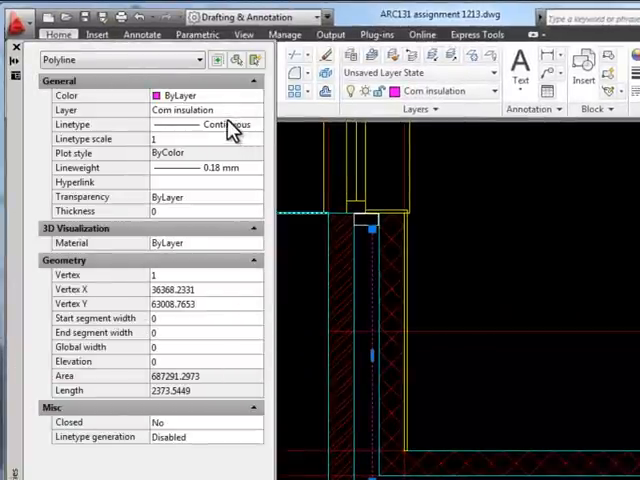
pyautogui.moveTo(215, 130)
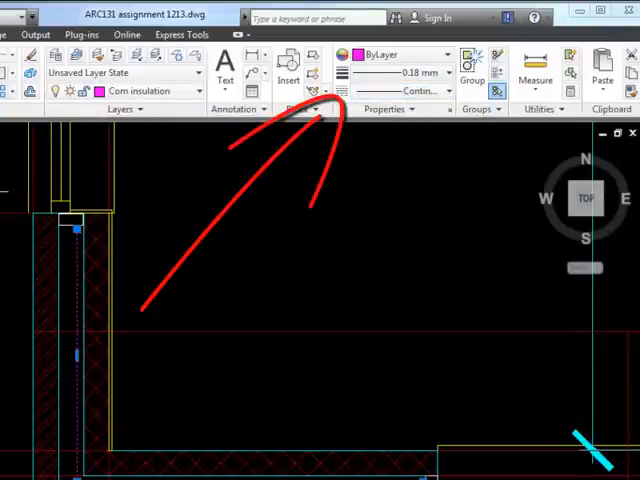
pyautogui.click(418, 91)
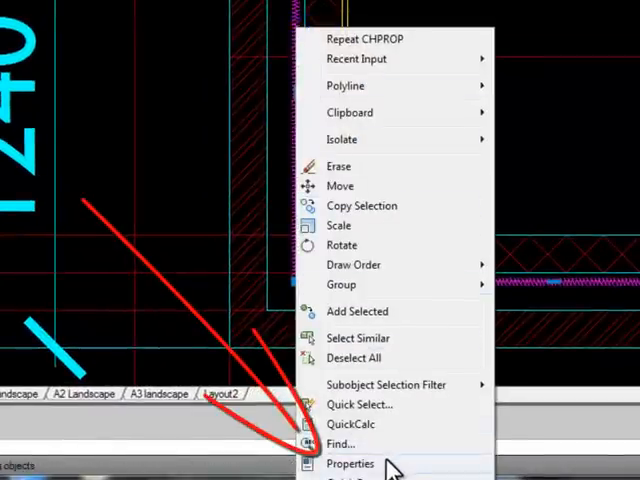
# Set the insulation polyline's linetype scale to 2, then adjust it to 2.4
pyautogui.click(349, 463)
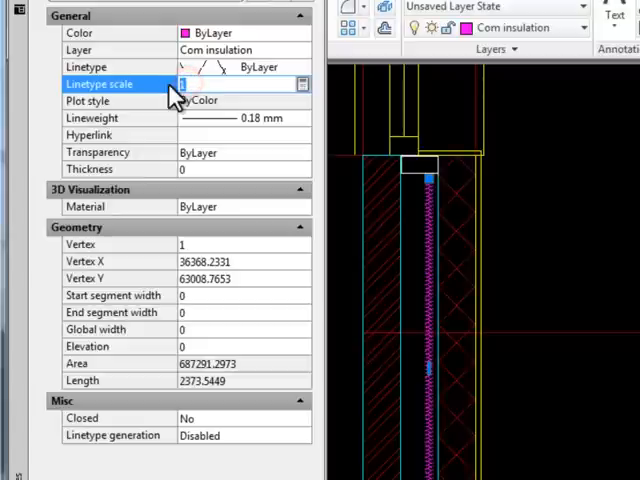
pyautogui.write('2.5')
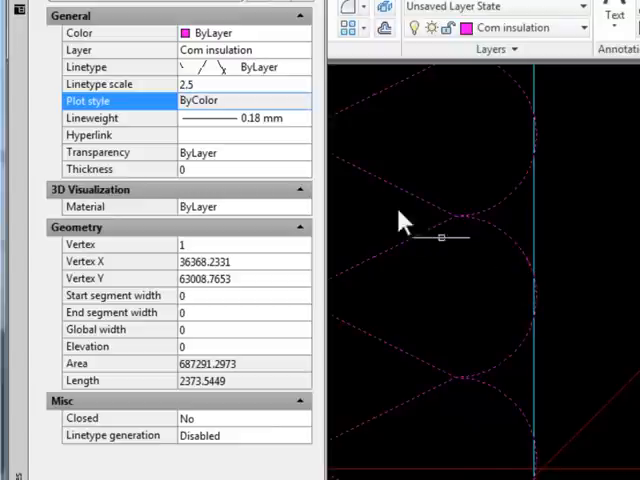
pyautogui.click(240, 84)
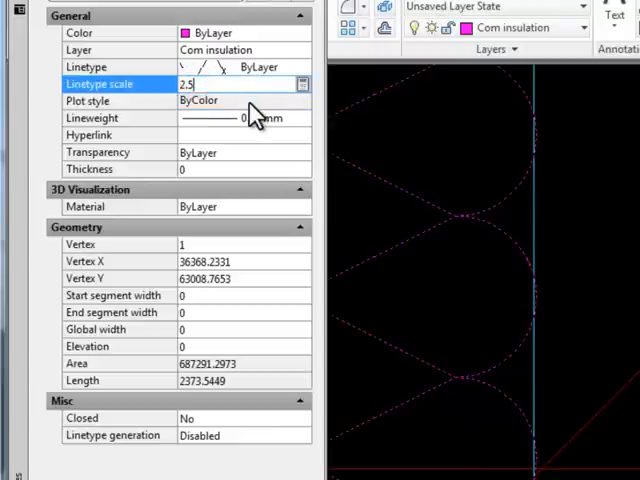
pyautogui.write('2.4')
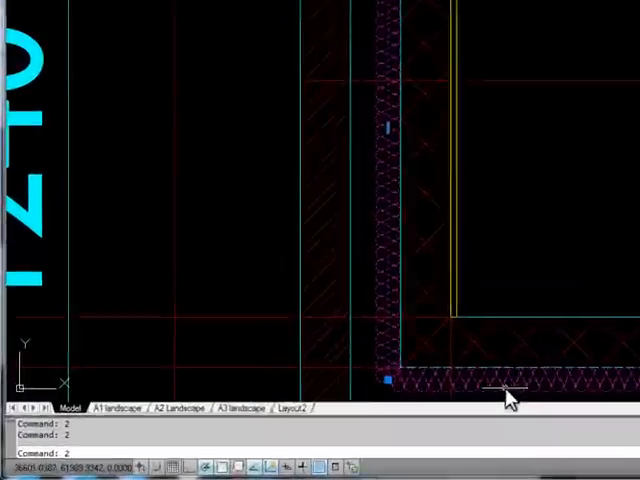
pyautogui.click(208, 352)
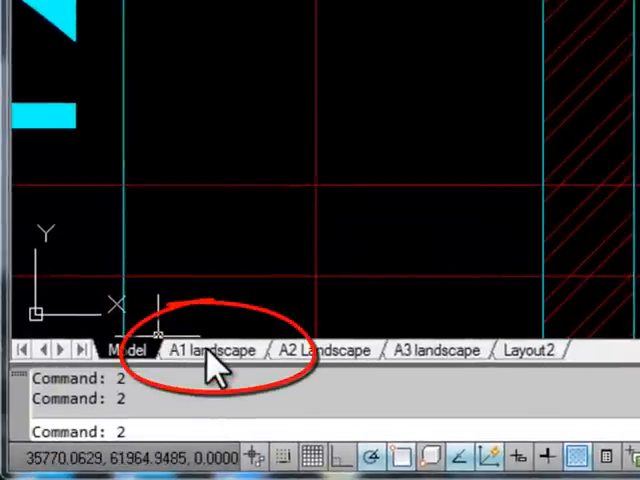
pyautogui.moveTo(211, 351)
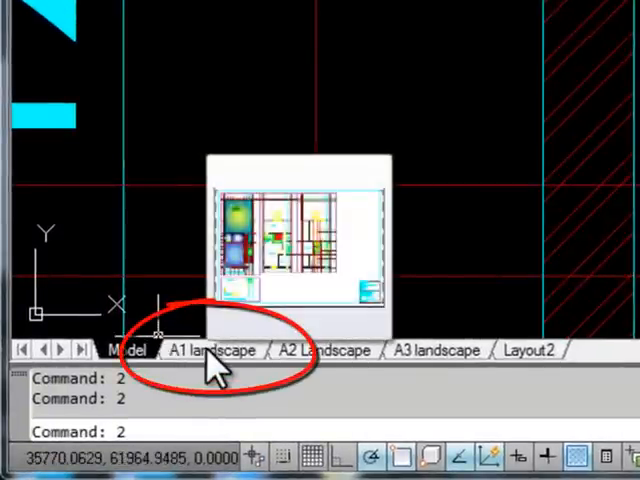
# Switch to the A1 landscape layout and select the wall detail viewport
pyautogui.click(212, 351)
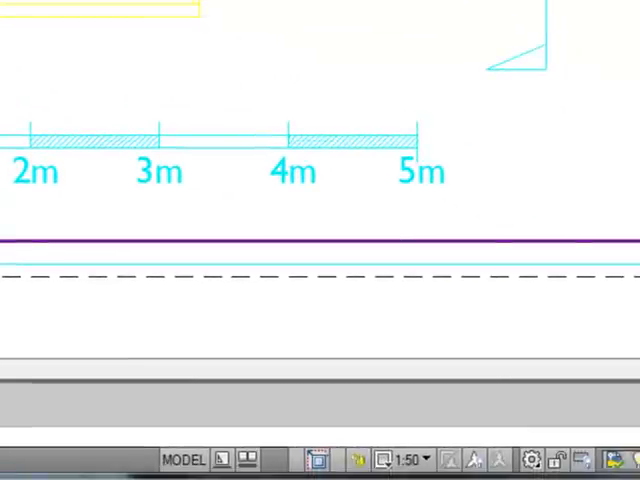
pyautogui.click(404, 459)
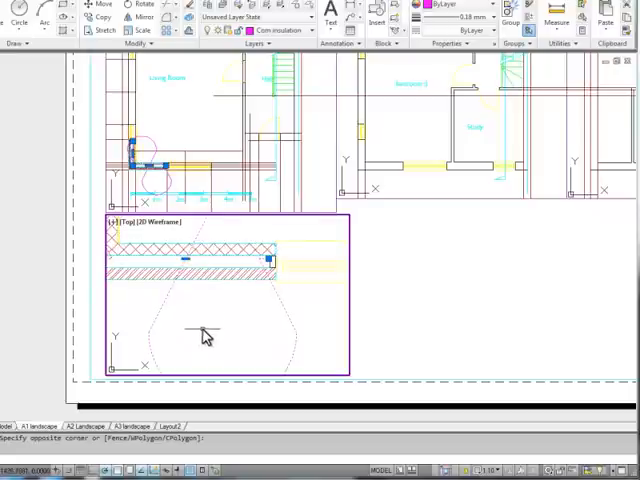
pyautogui.moveTo(197, 335)
pyautogui.write('m')
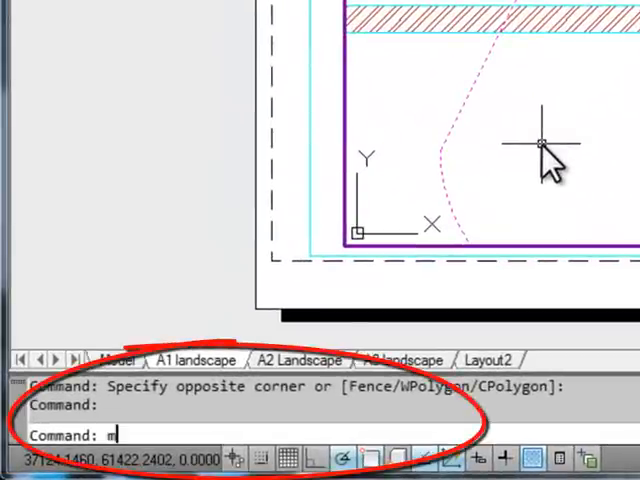
# Set MSLTSCALE to 0 and begin the PSLTSCALE command
pyautogui.write('SLTSCALE')
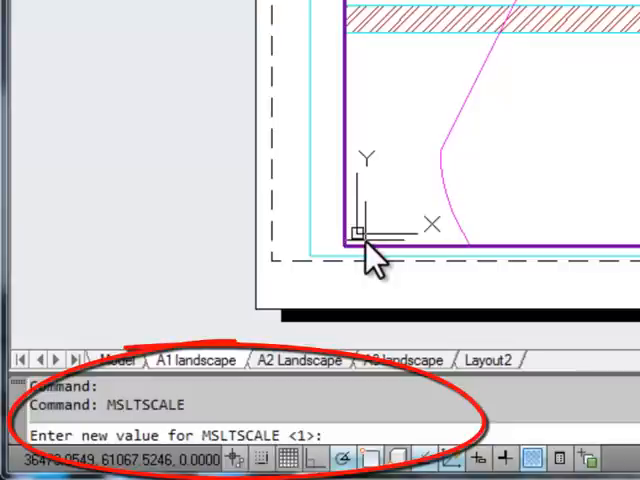
pyautogui.write('0')
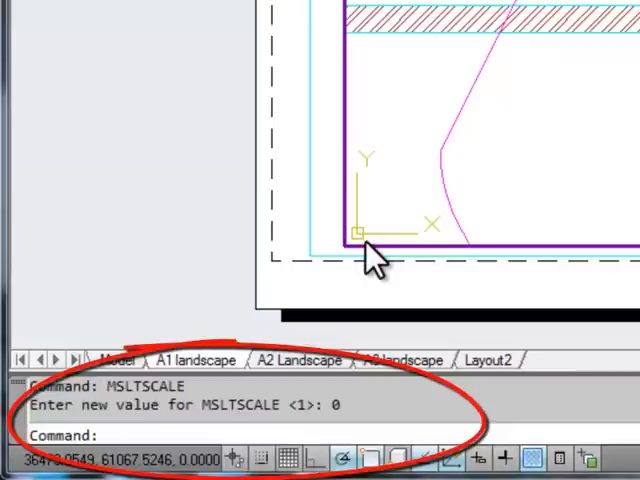
pyautogui.write('P')
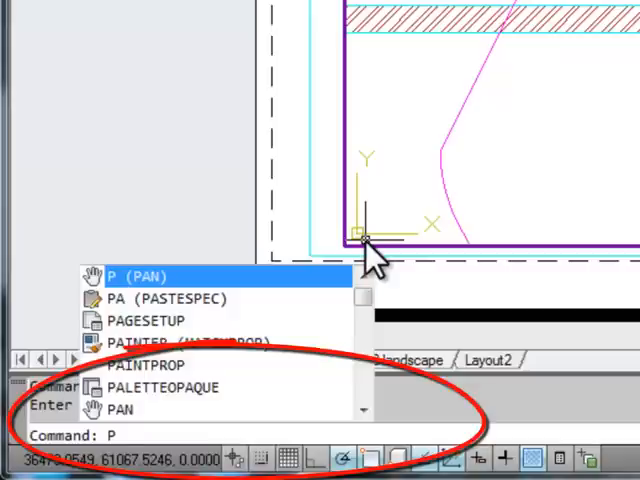
pyautogui.write('S1')
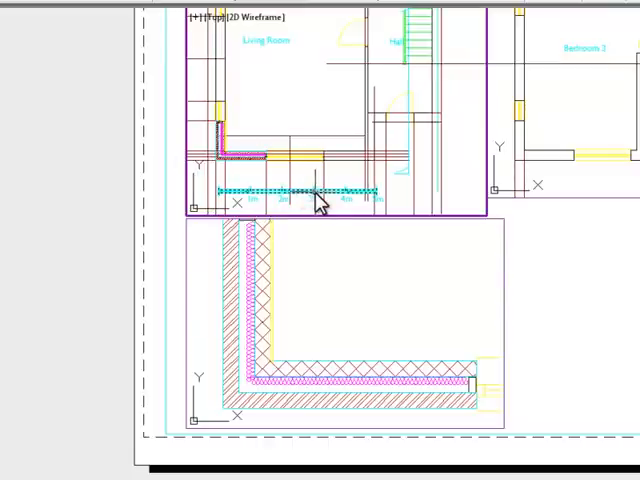
pyautogui.moveTo(318, 195)
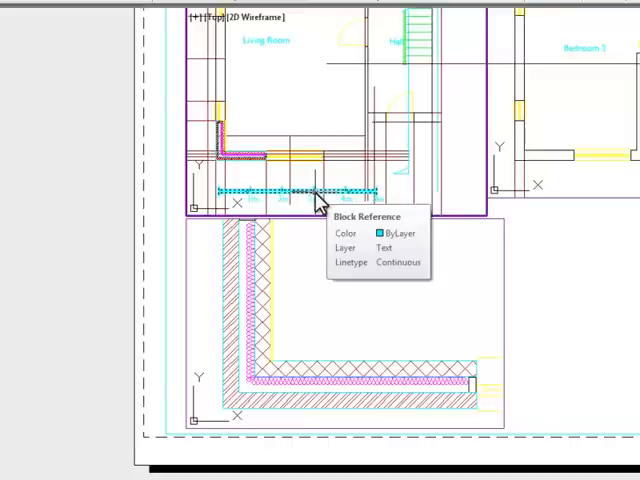
pyautogui.moveTo(585, 328)
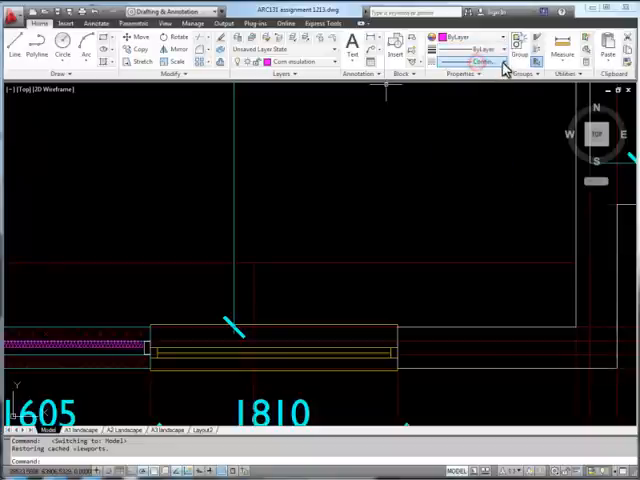
# Copy the insulation line's properties onto the cavity line with Match Properties
pyautogui.click(485, 62)
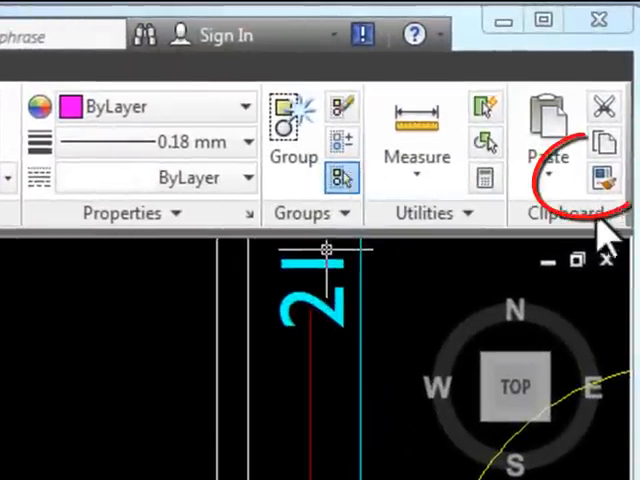
pyautogui.moveTo(600, 180)
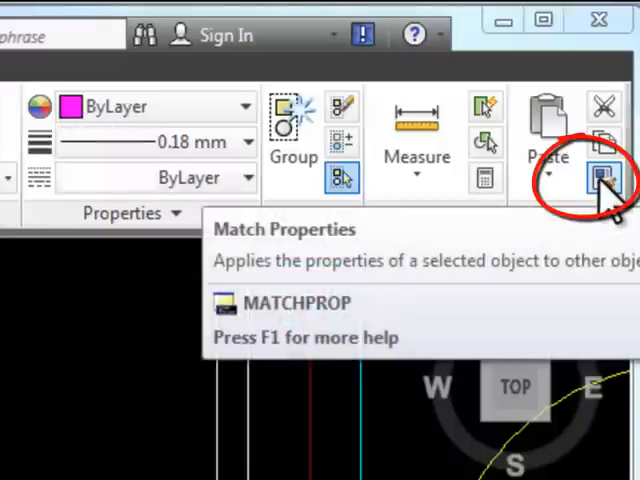
pyautogui.click(597, 178)
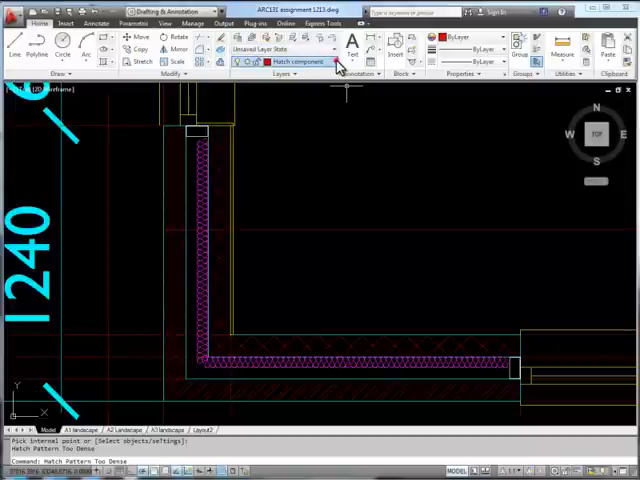
# Open the Properties palette for the selected insulation line
pyautogui.click(332, 62)
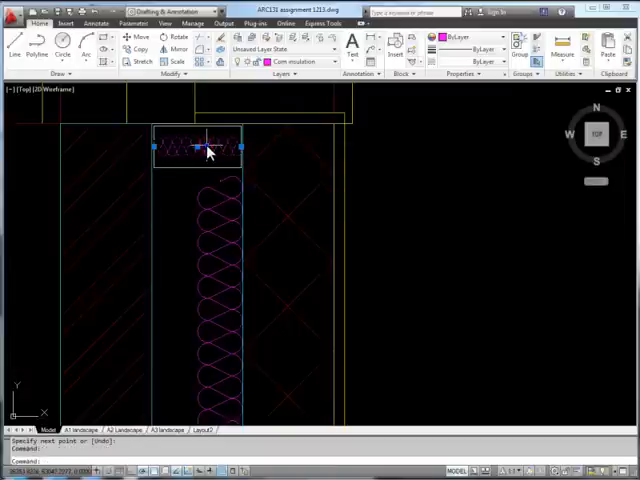
pyautogui.rightClick(207, 150)
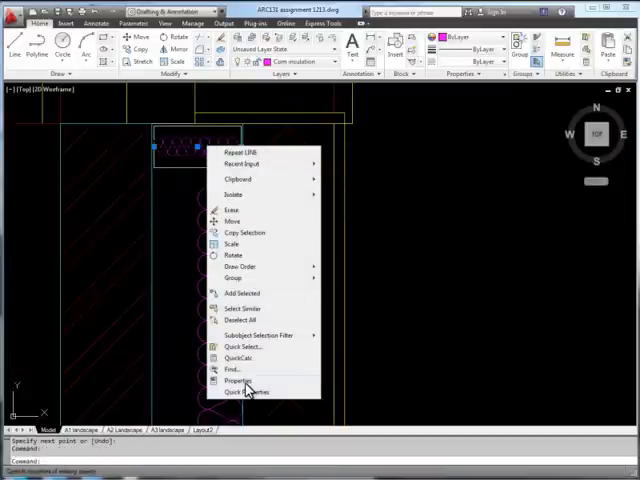
pyautogui.click(239, 380)
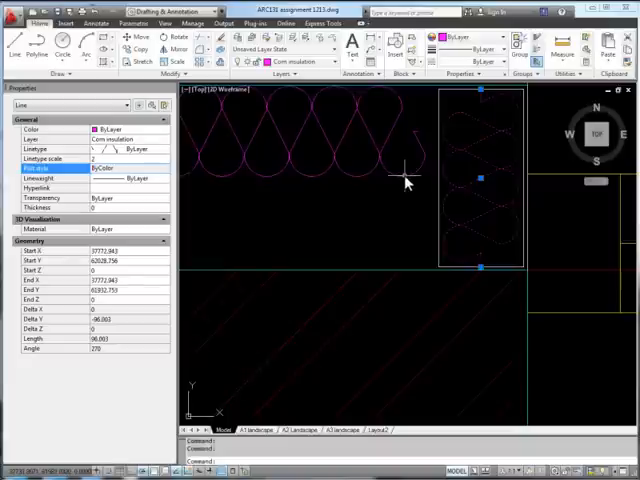